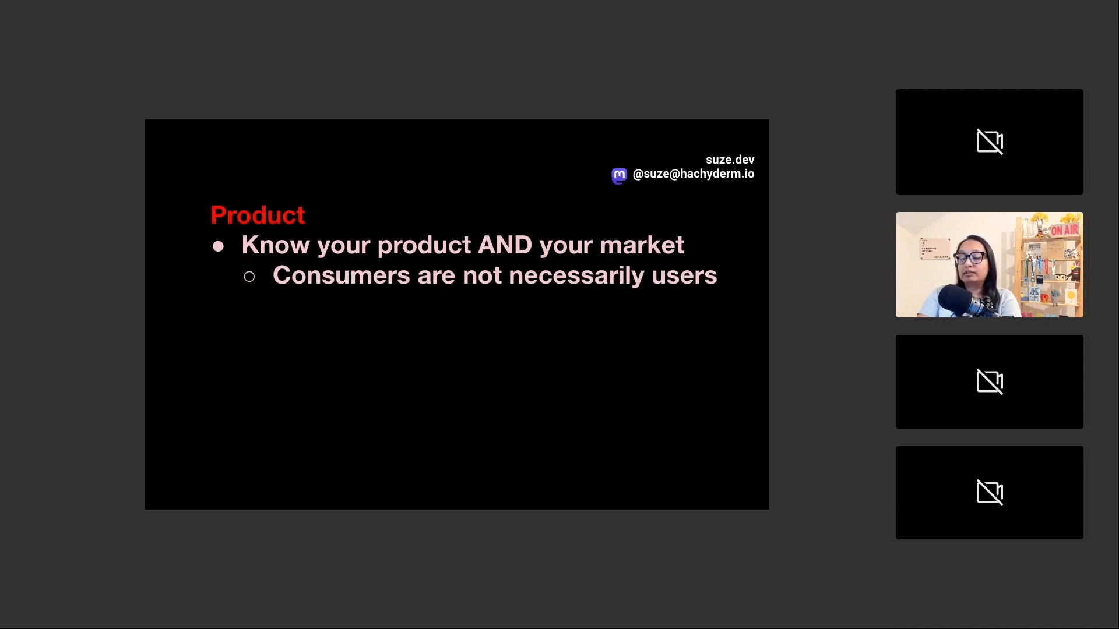
Reveal the remaining bullet points on the Product and Price slides
{"action": "key", "text": "right"}
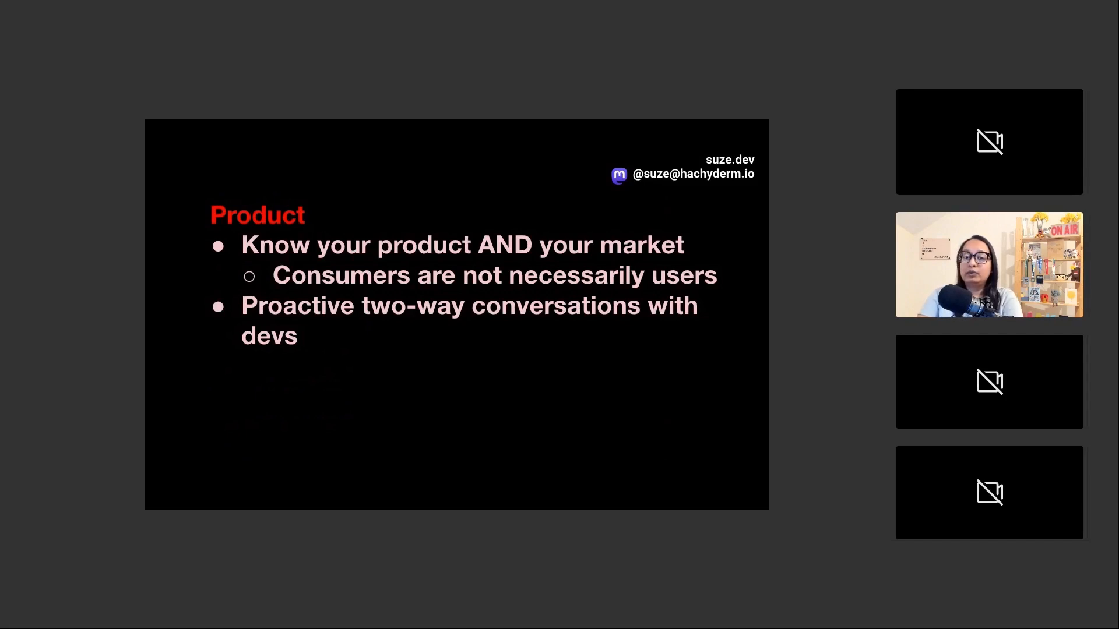
{"action": "key", "text": "right"}
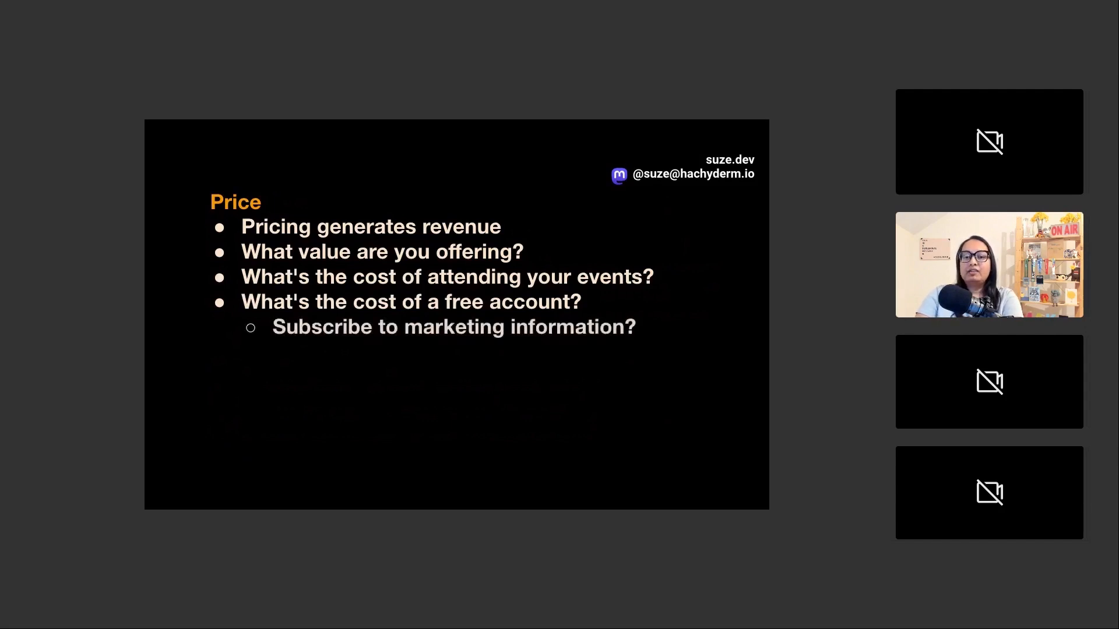
{"action": "key", "text": "right"}
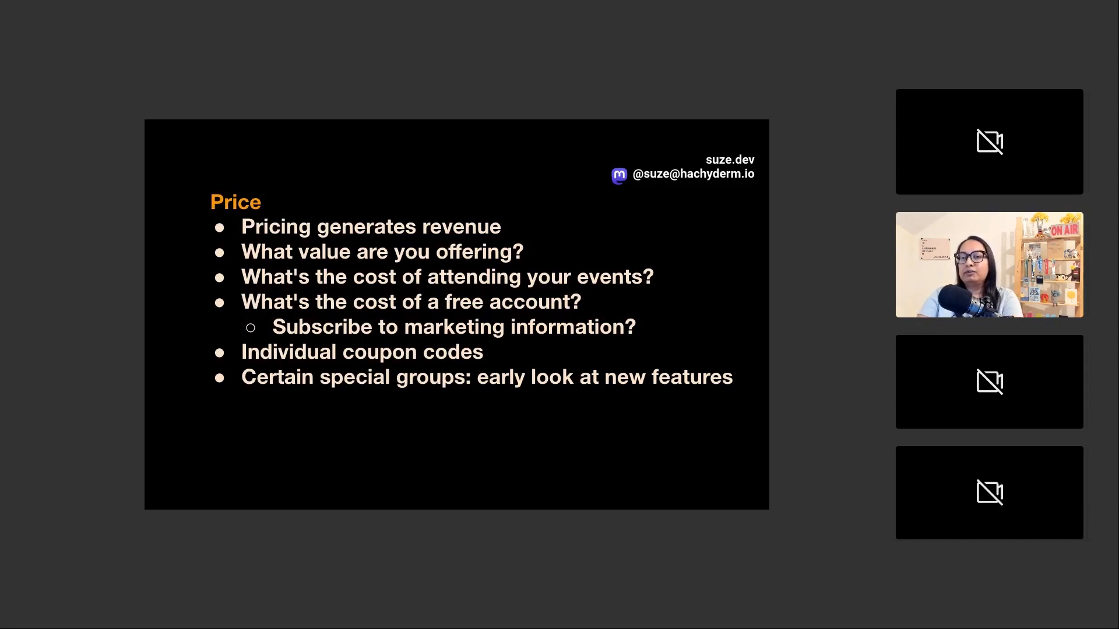
{"action": "key", "text": "right"}
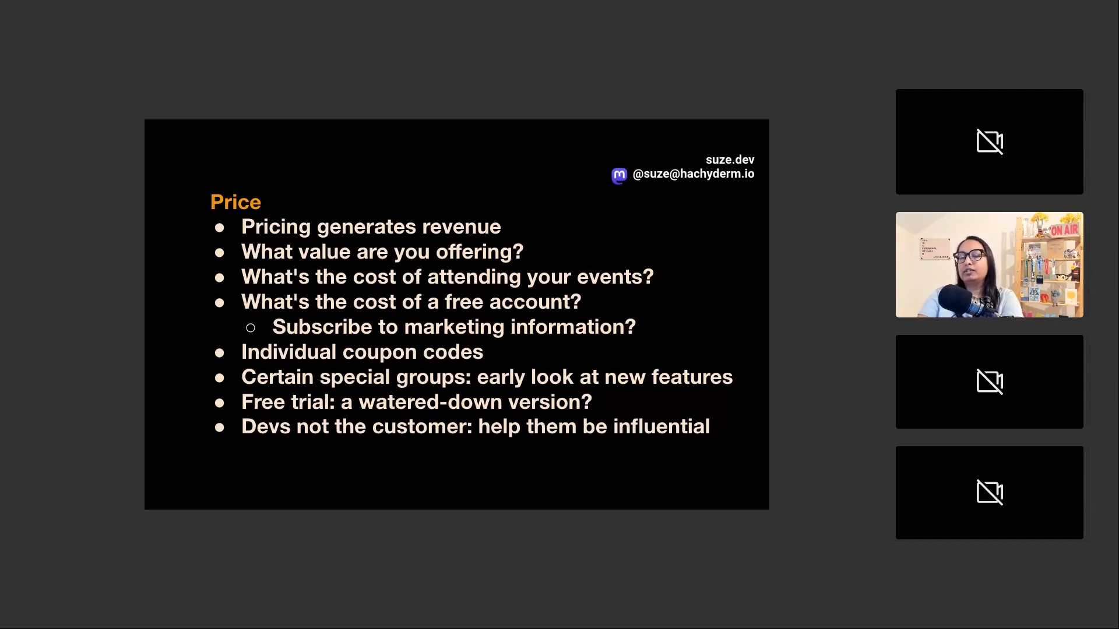
{"action": "key", "text": "right"}
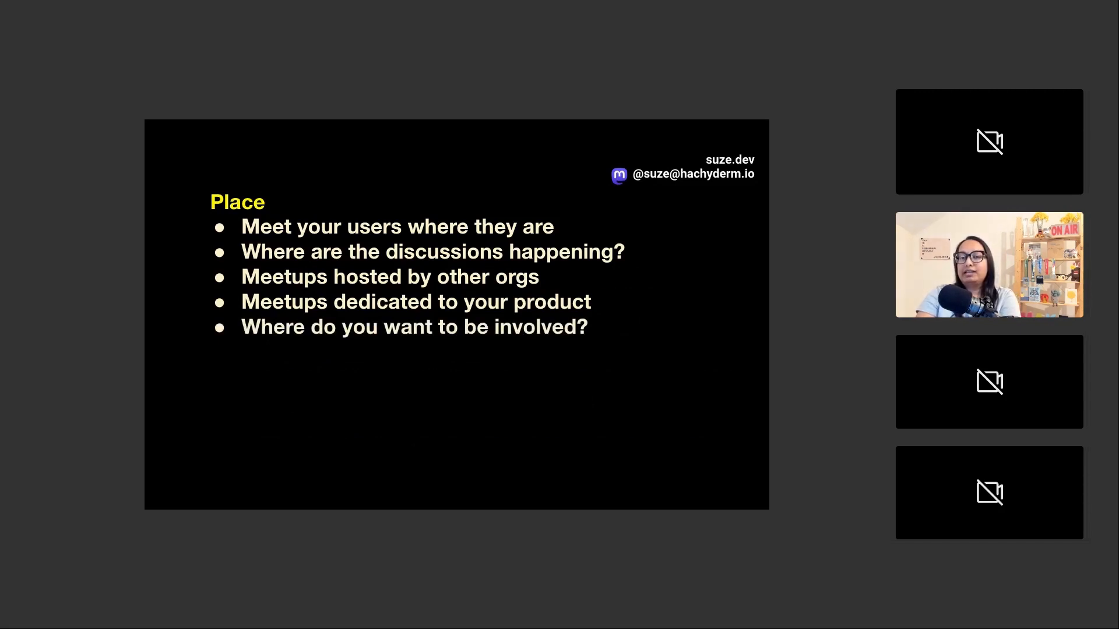
Advance through the Place, Promotion, People and Process slides to the Amplify user-generated content bullet on Physical evidence
{"action": "key", "text": "right"}
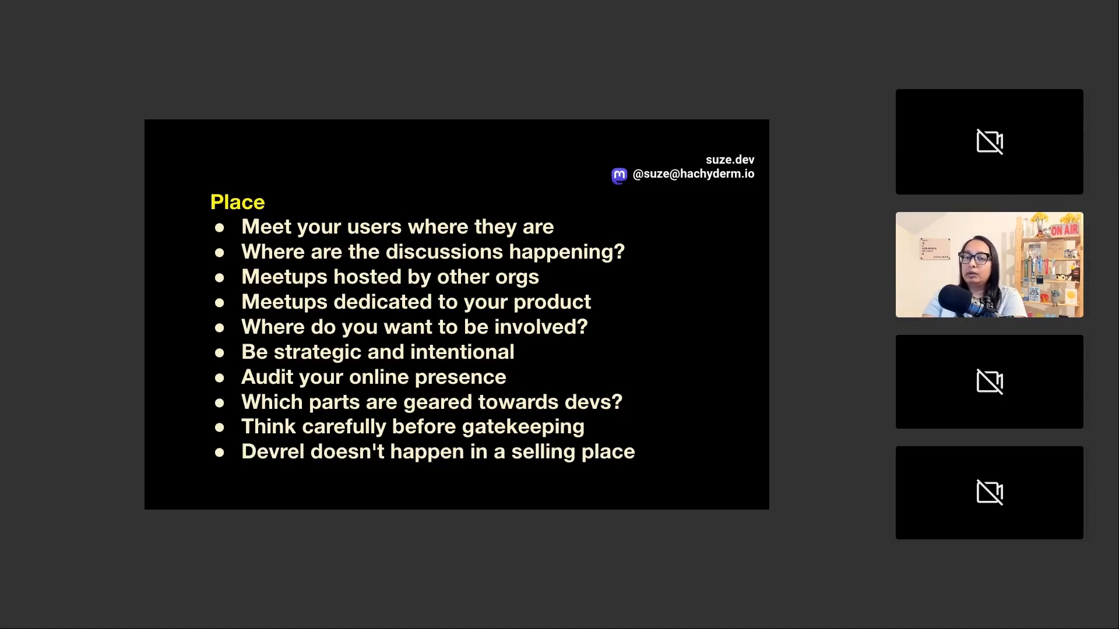
{"action": "key", "text": "Right"}
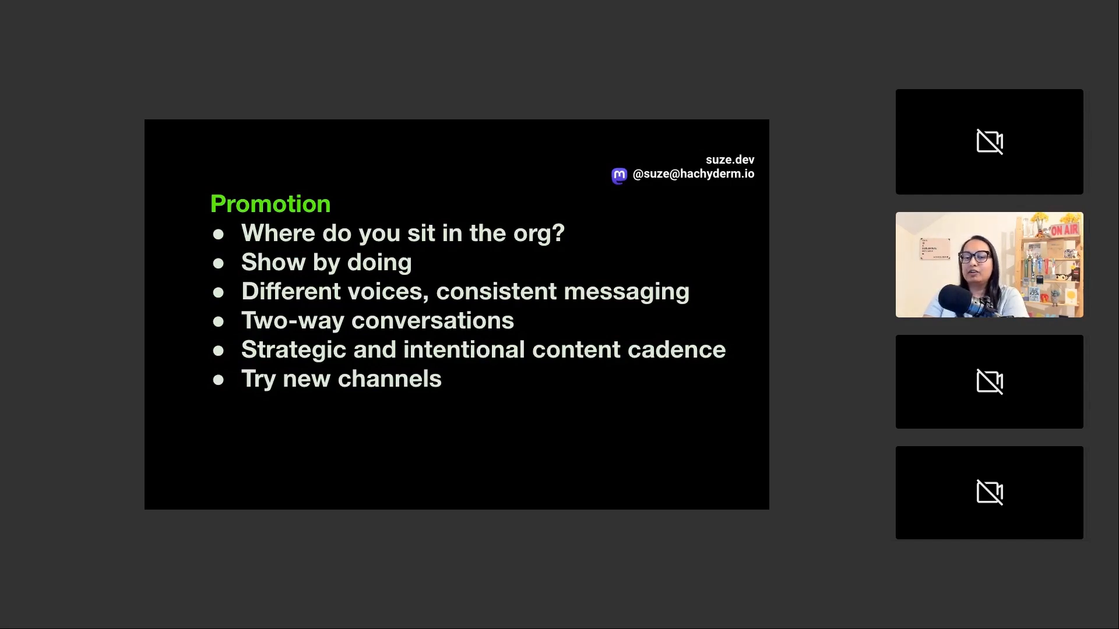
{"action": "key", "text": "right"}
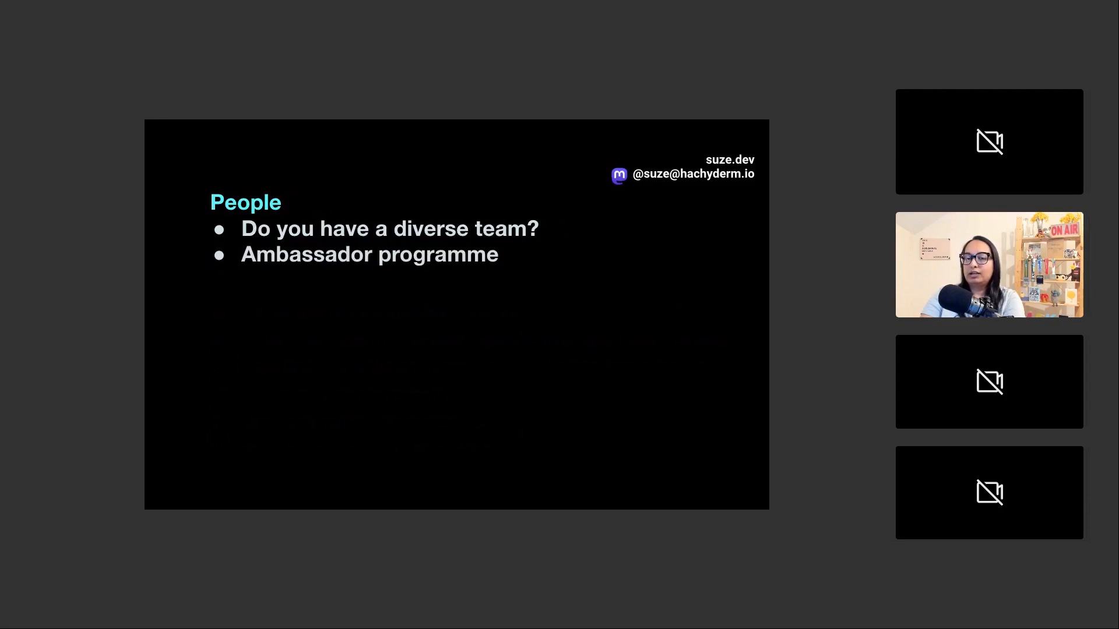
{"action": "key", "text": "right"}
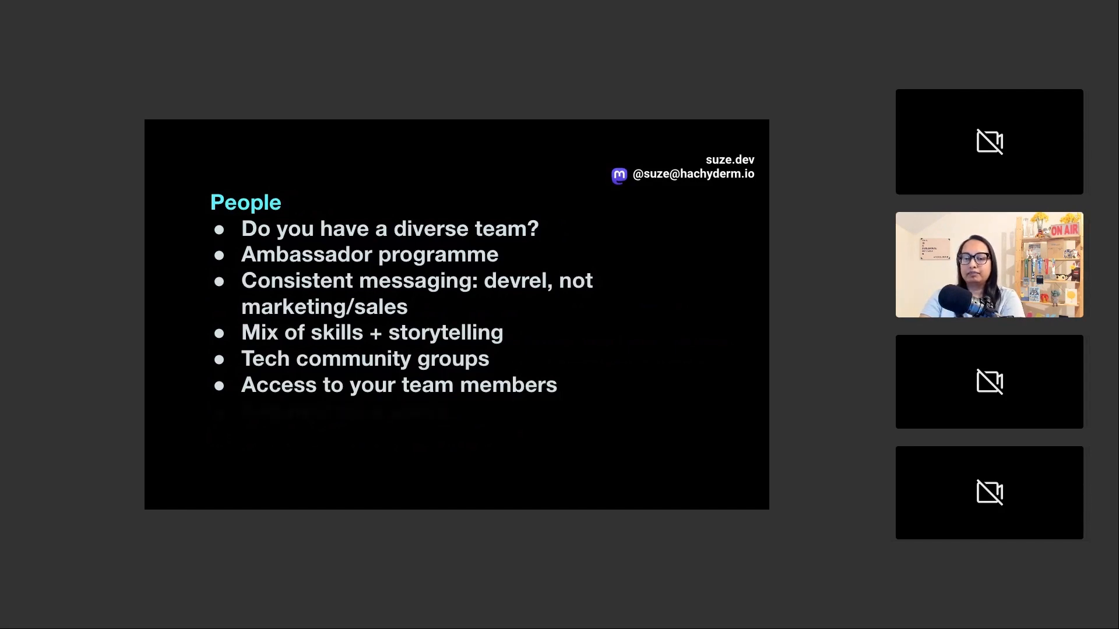
{"action": "key", "text": "right"}
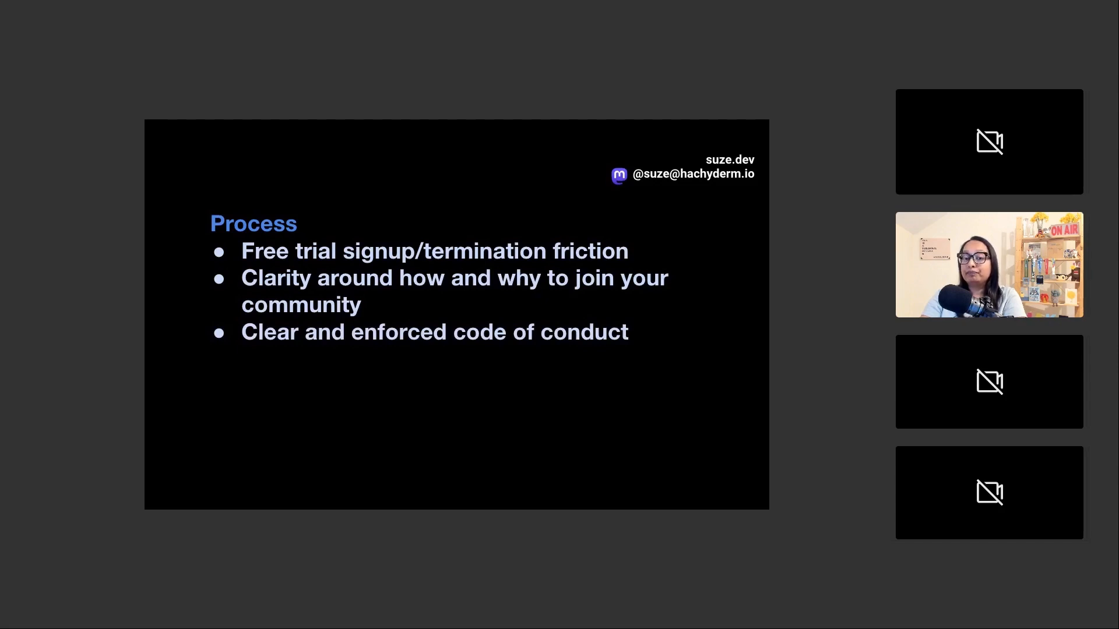
{"action": "key", "text": "right"}
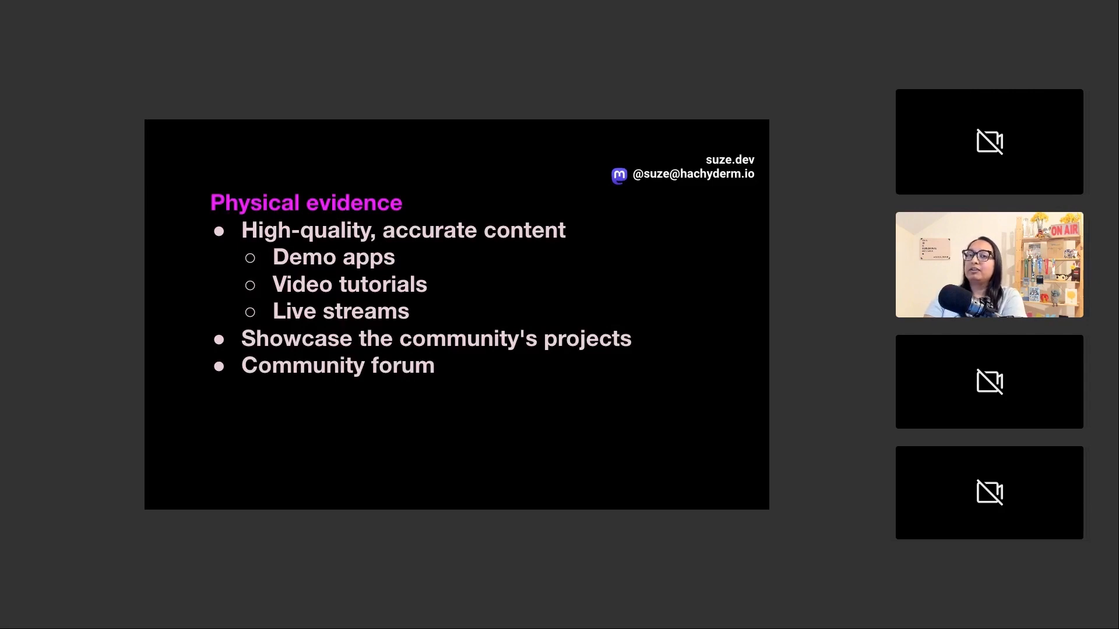
{"action": "key", "text": "right"}
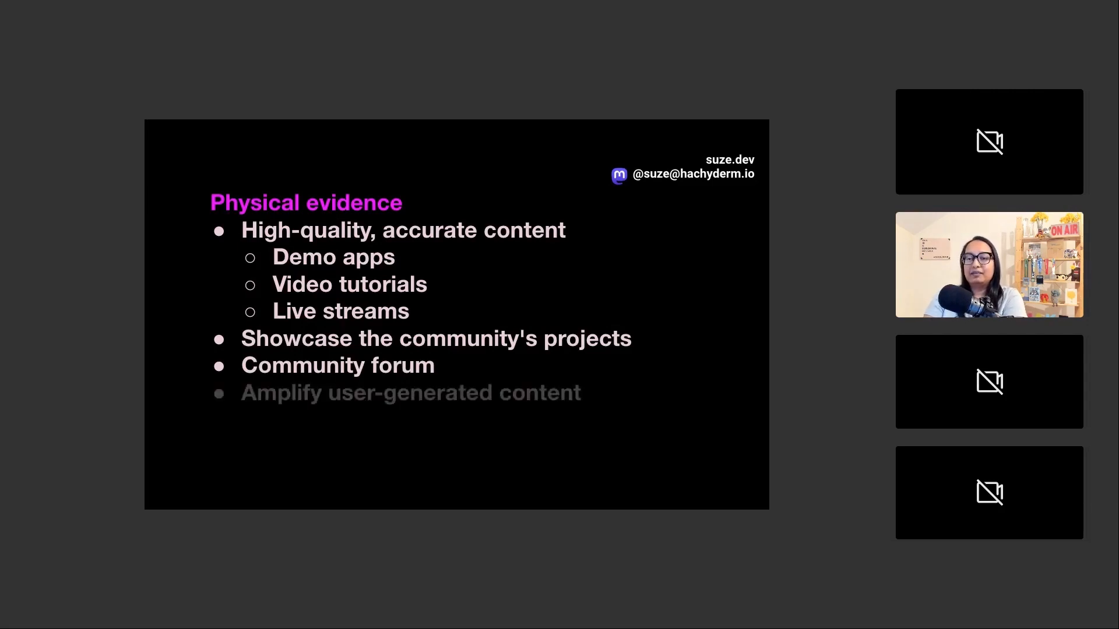